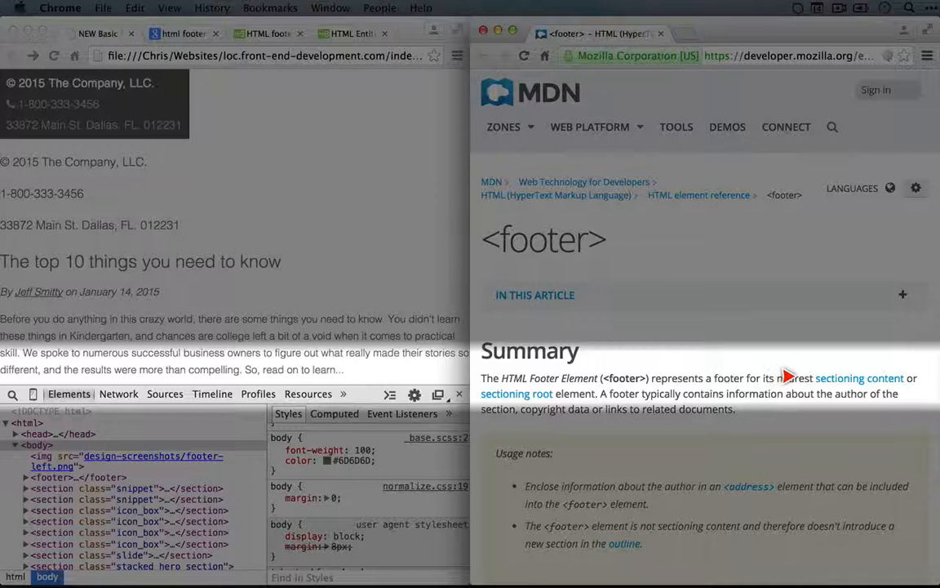
pyautogui.moveTo(559, 390)
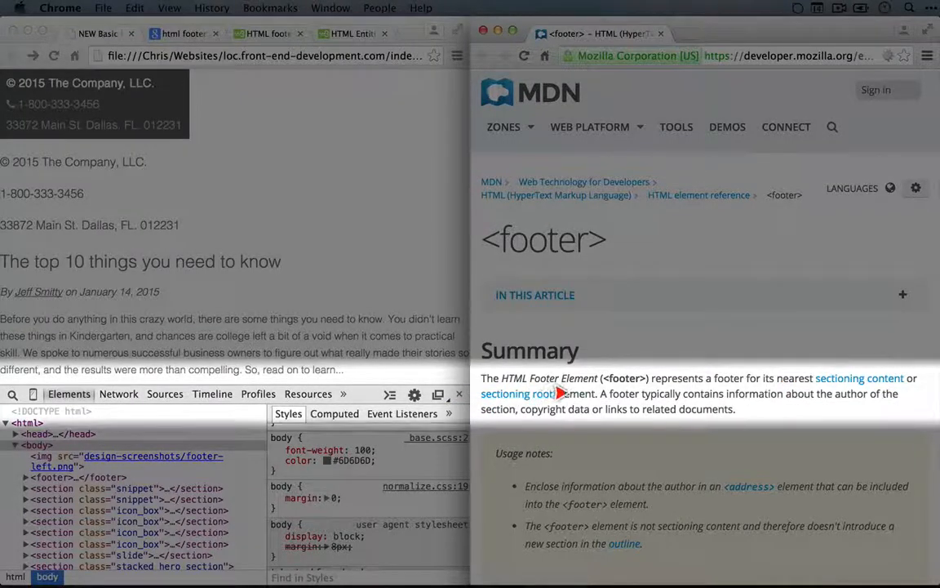
pyautogui.moveTo(790, 390)
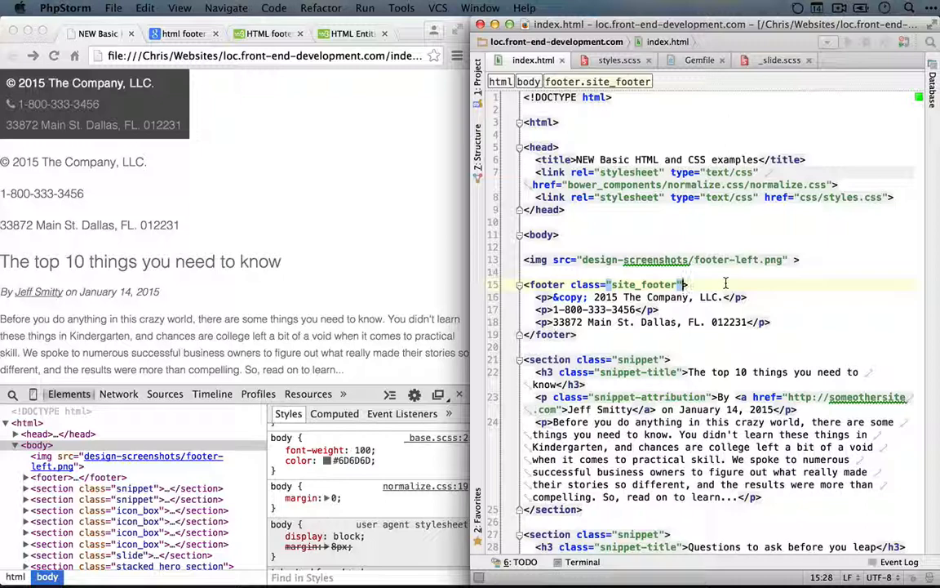
pyautogui.click(619, 59)
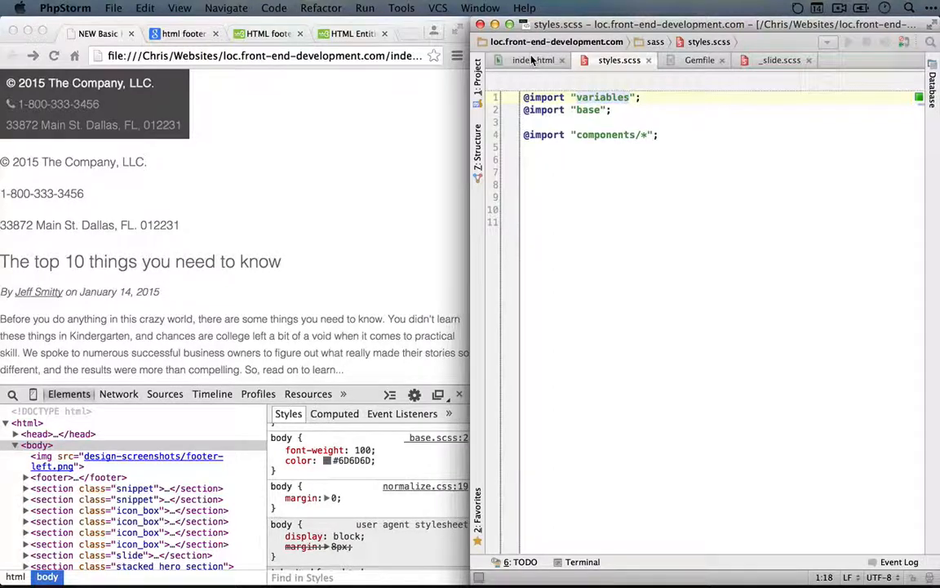
pyautogui.moveTo(522, 60)
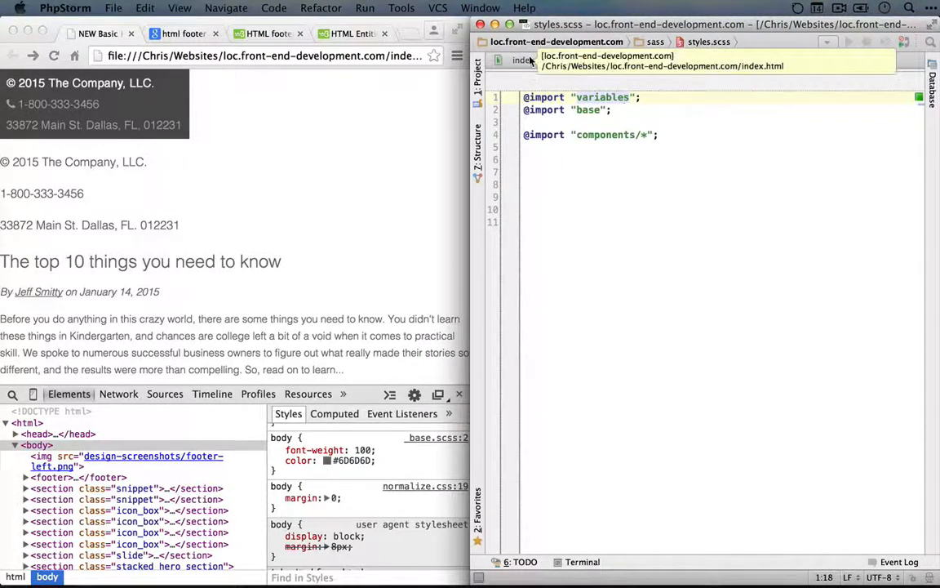
pyautogui.click(533, 59)
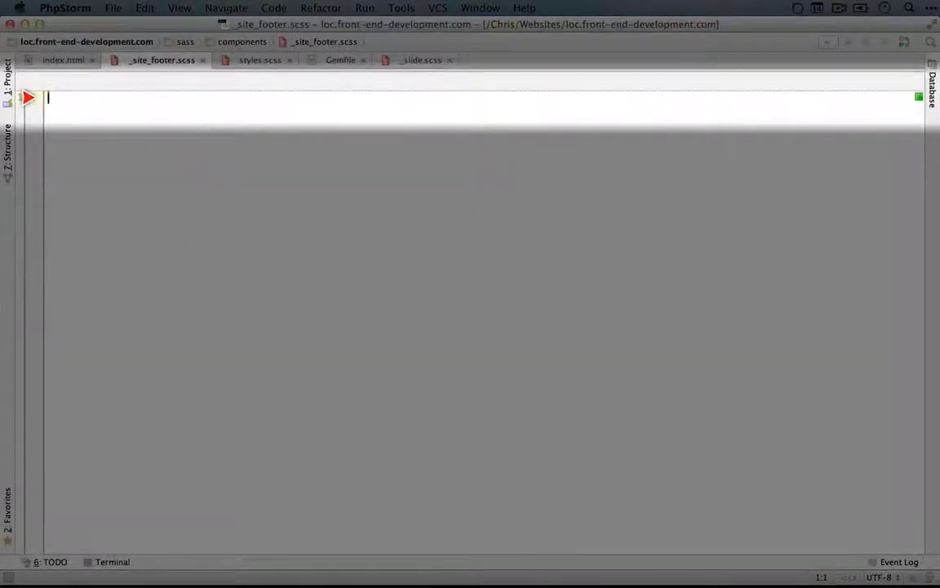
# Step: Add an empty .site_footer { } rule to _site_footer.scss, then switch to the browser
pyautogui.write('.site_footer {')
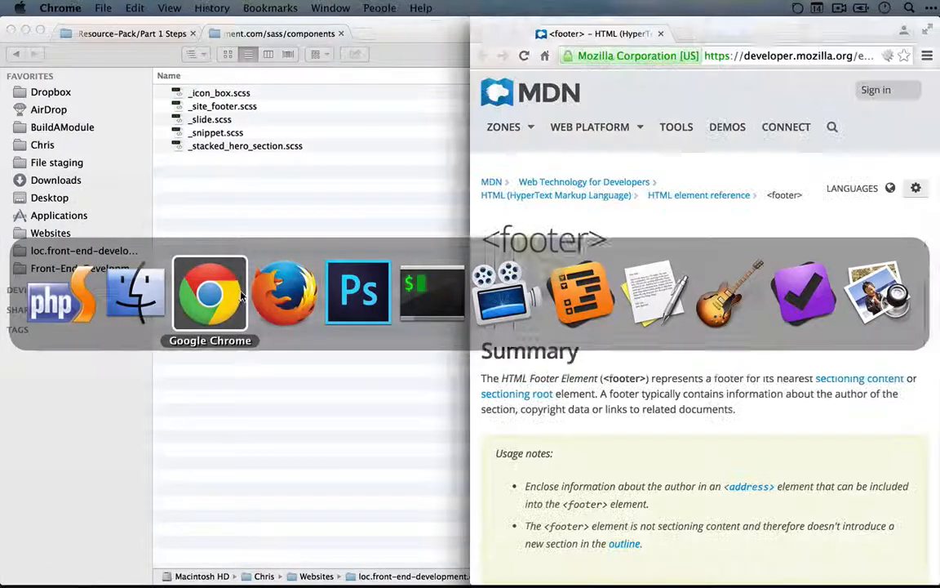
pyautogui.click(209, 292)
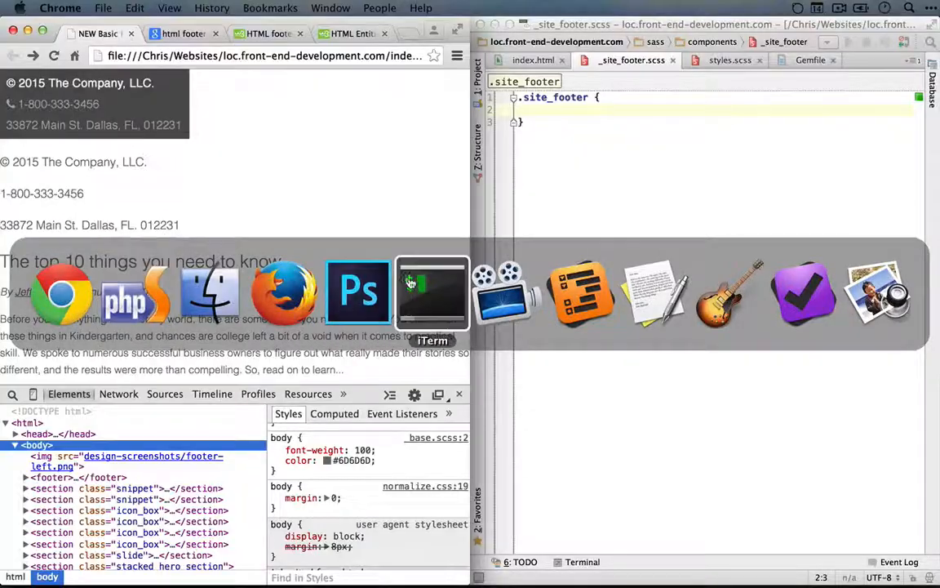
# Step: Close the Untitled-2 footer snippet in Photoshop without saving and review the Untitled-1 mockup
pyautogui.click(358, 291)
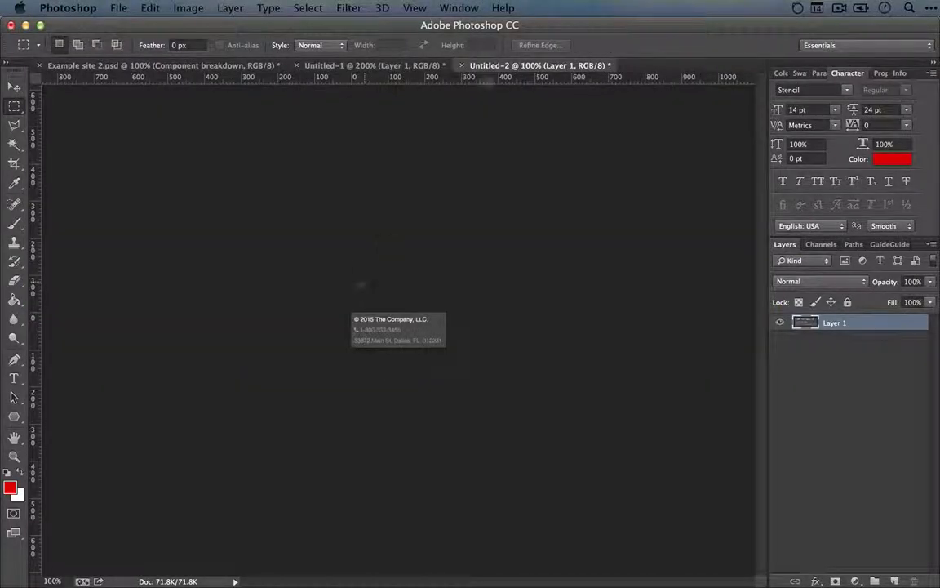
pyautogui.click(463, 65)
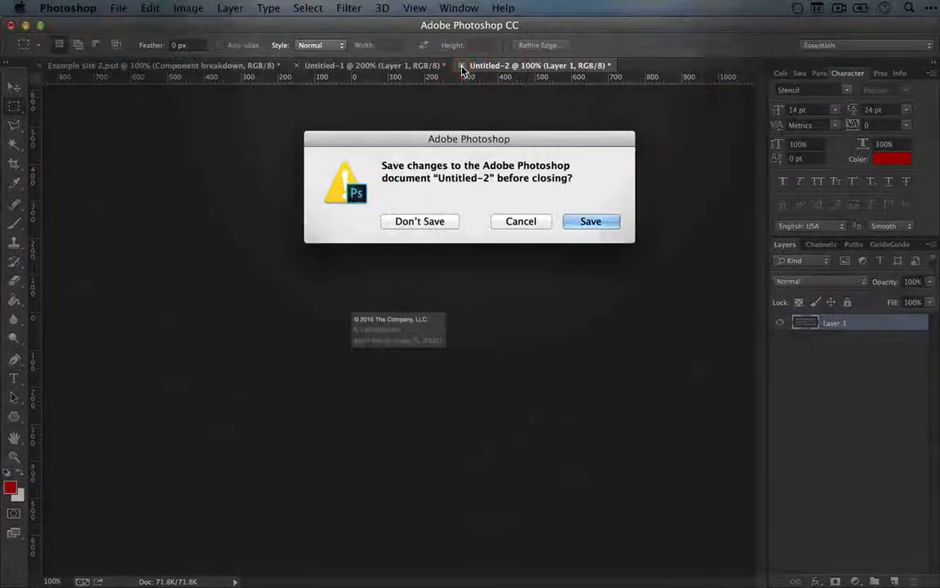
pyautogui.click(420, 220)
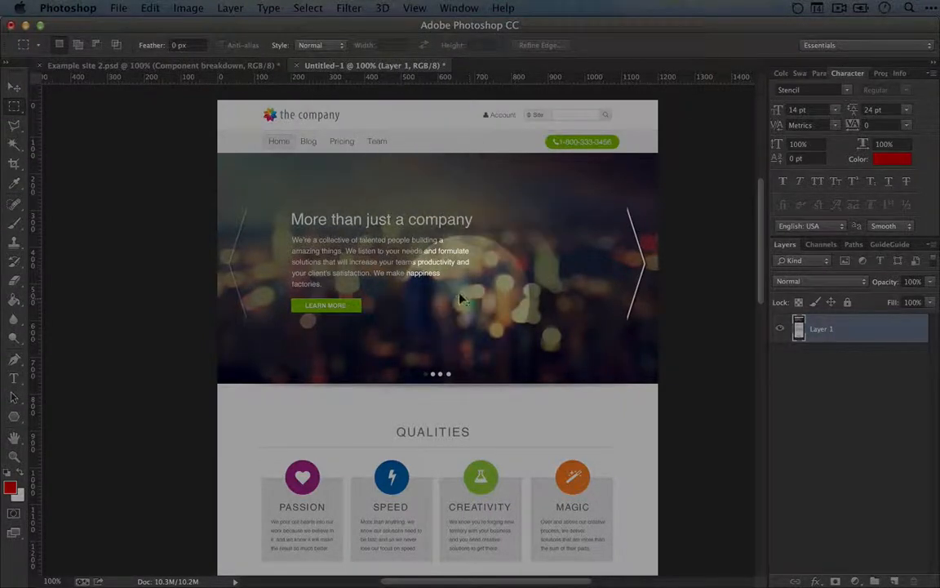
pyautogui.scroll(-3)
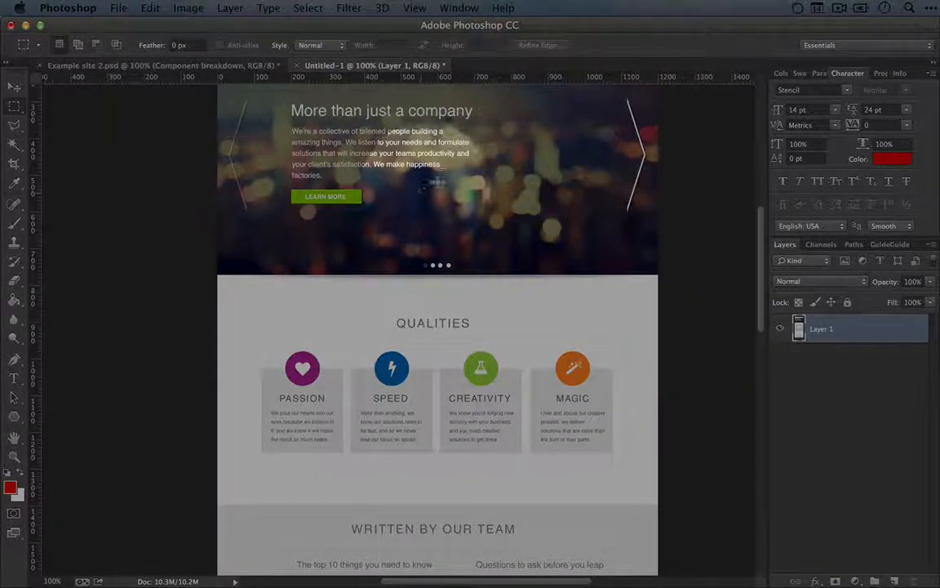
pyautogui.scroll(-3)
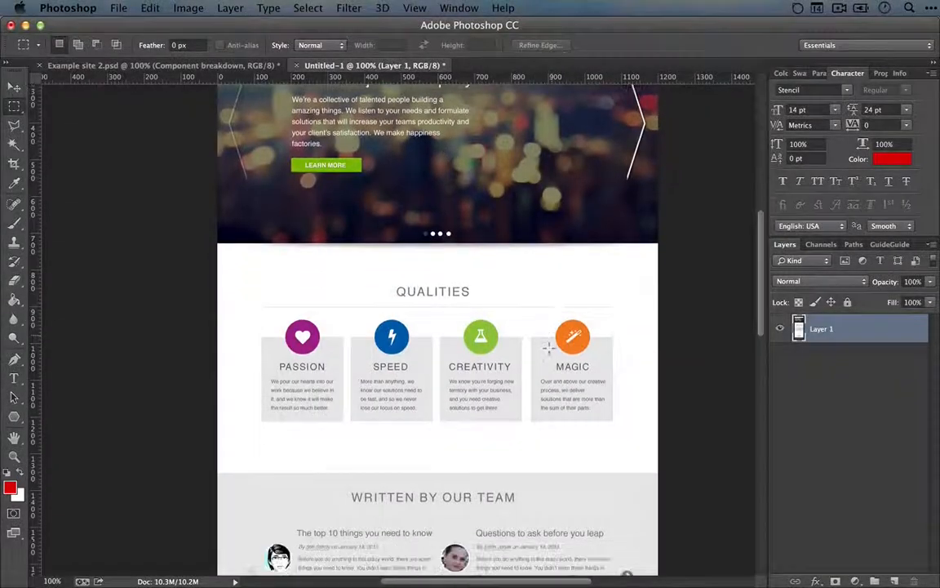
pyautogui.scroll(-3)
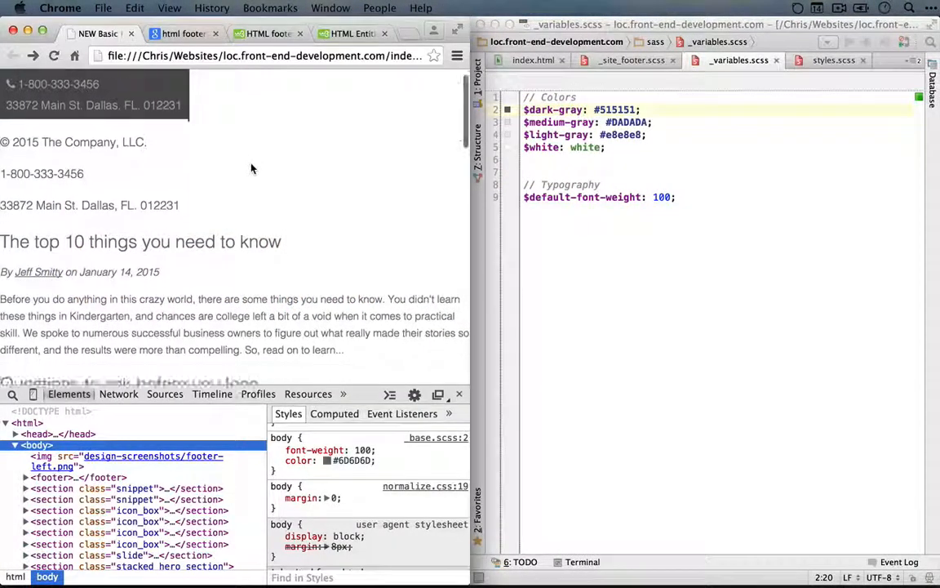
# Step: Scroll the reloaded page to check body text now uses #515151
pyautogui.scroll(-3)
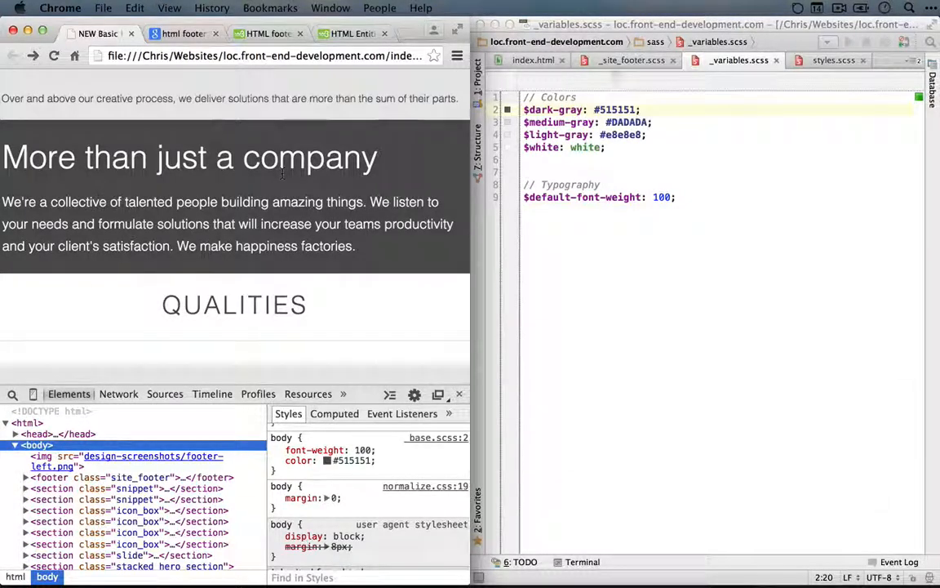
# Step: Give the .site_footer rule background-color: $dark-gray in _site_footer.scss
pyautogui.click(631, 59)
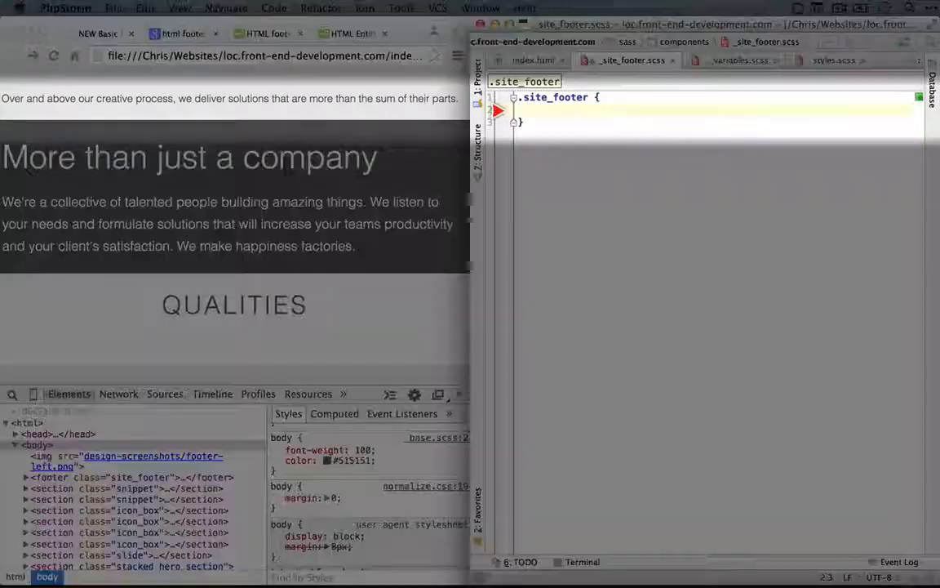
pyautogui.write('background-color: $')
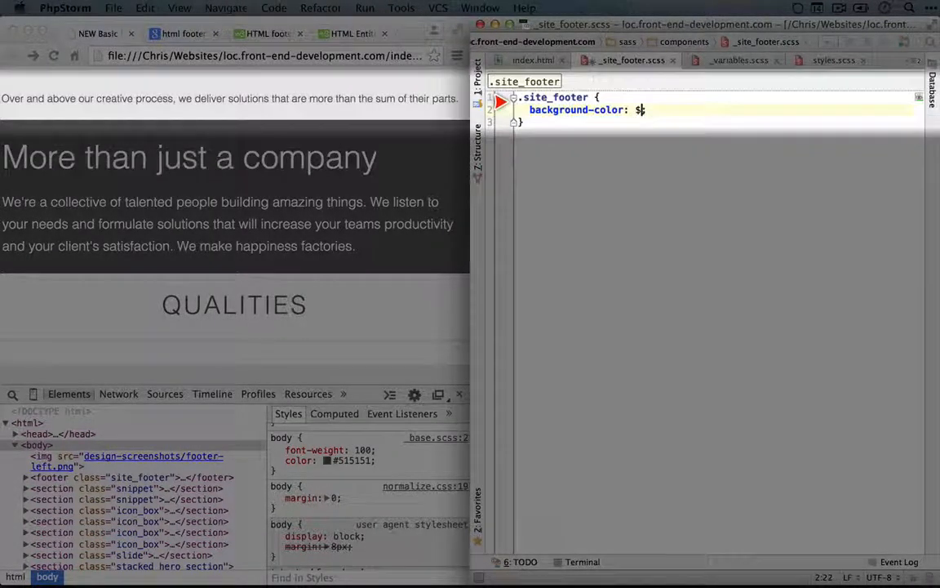
pyautogui.write('dark-gray;')
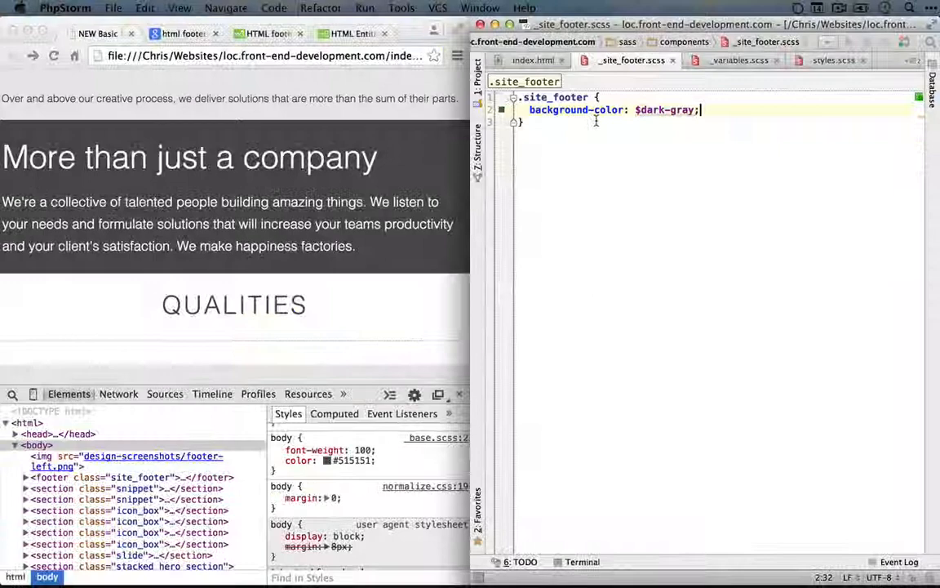